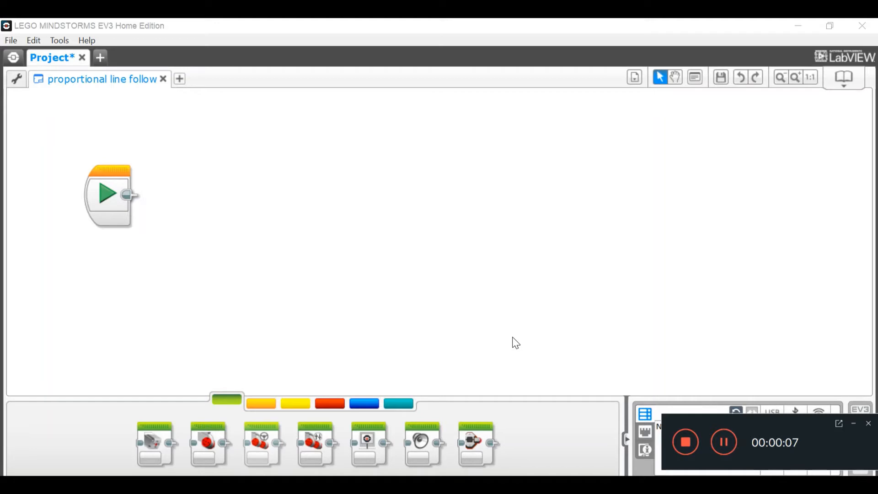
mouse_move(511, 347)
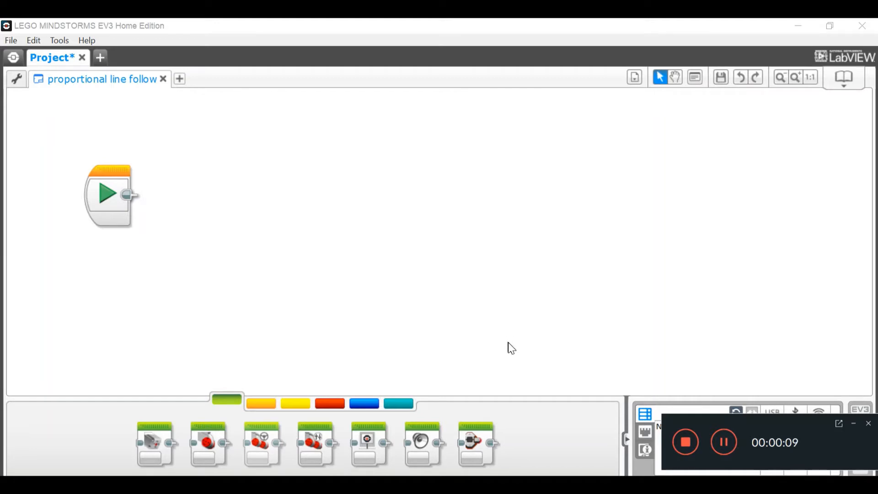
mouse_move(499, 380)
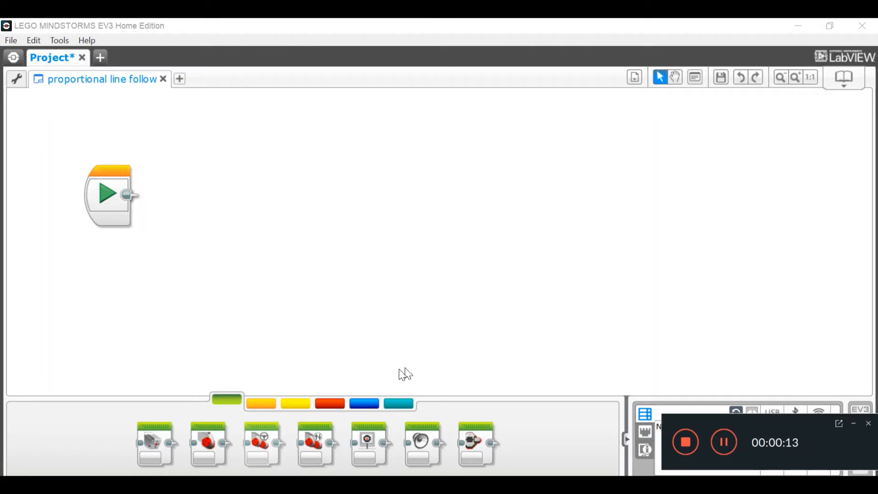
mouse_move(261, 404)
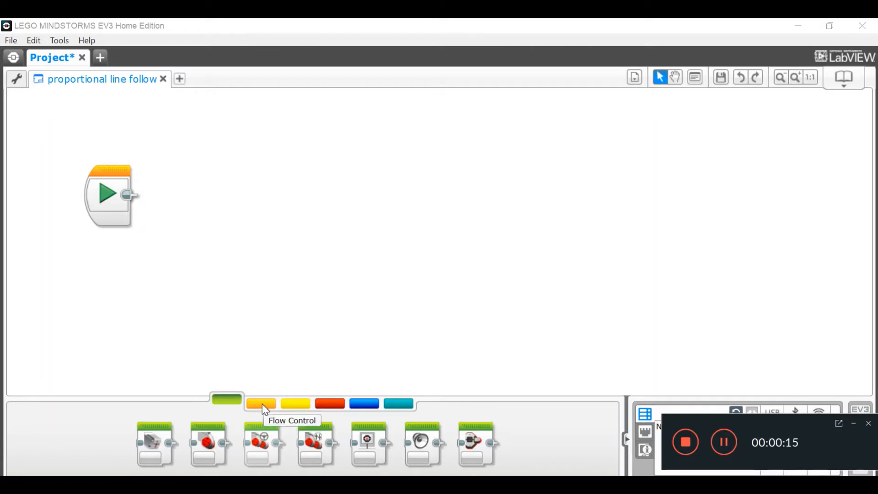
Place a Loop block from Flow Control after Start and bring up the Sensor blocks
left_click(260, 403)
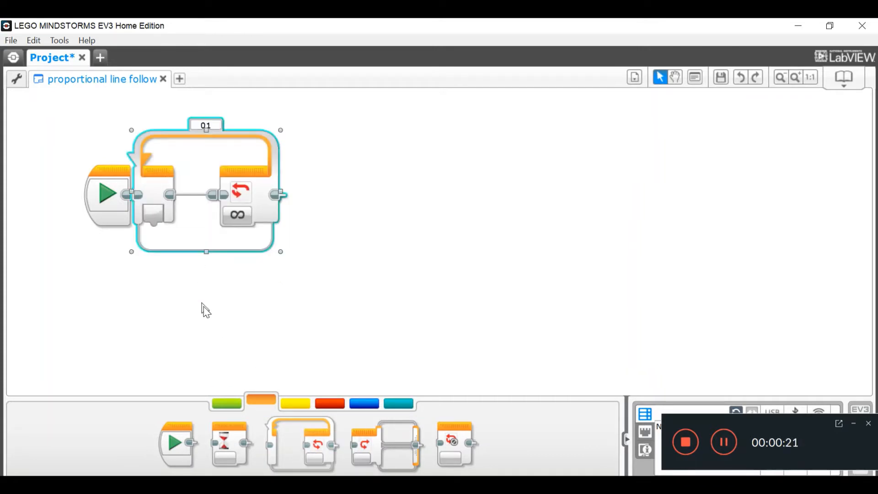
left_click(250, 361)
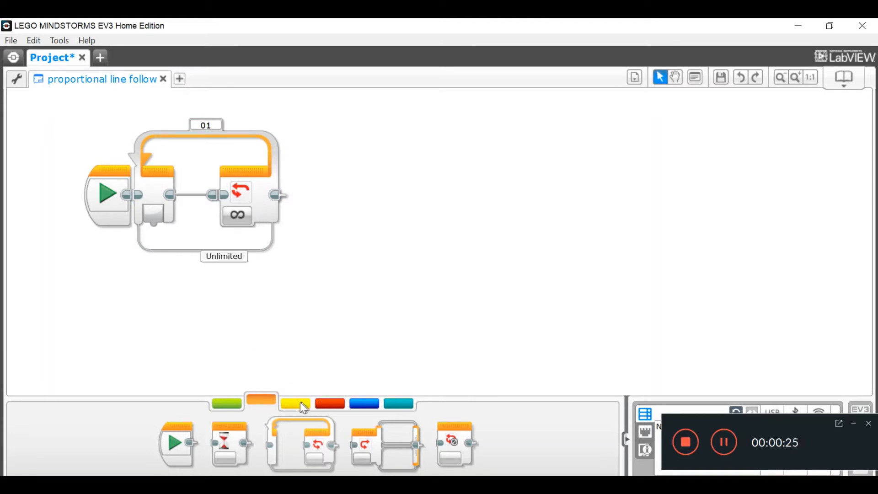
left_click(295, 403)
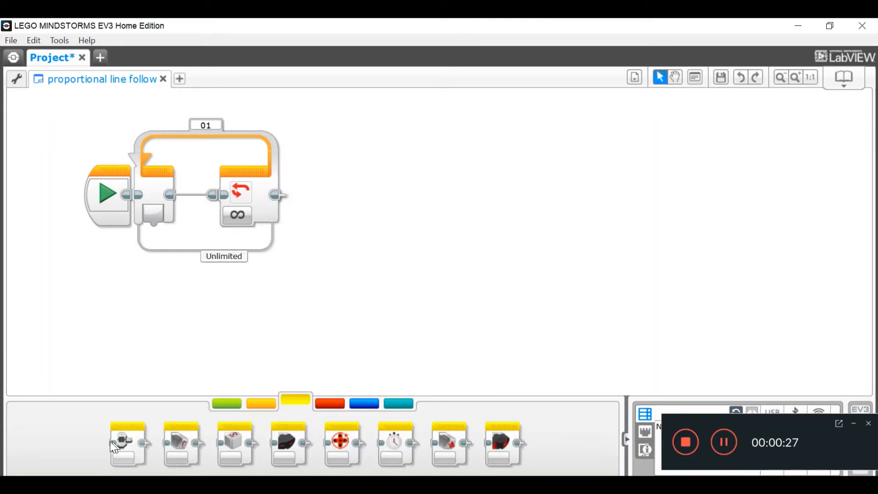
mouse_move(185, 448)
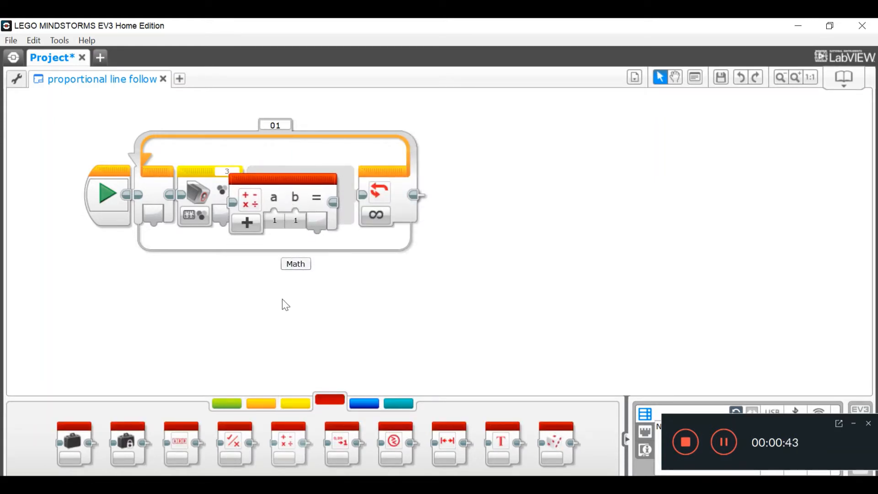
mouse_move(299, 392)
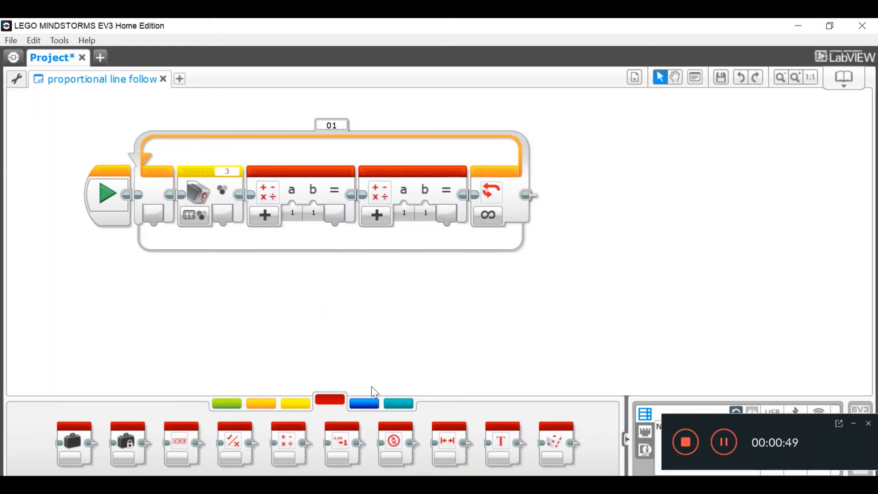
Drag a Move Steering block from the Action palette to the end of the loop
left_click(226, 402)
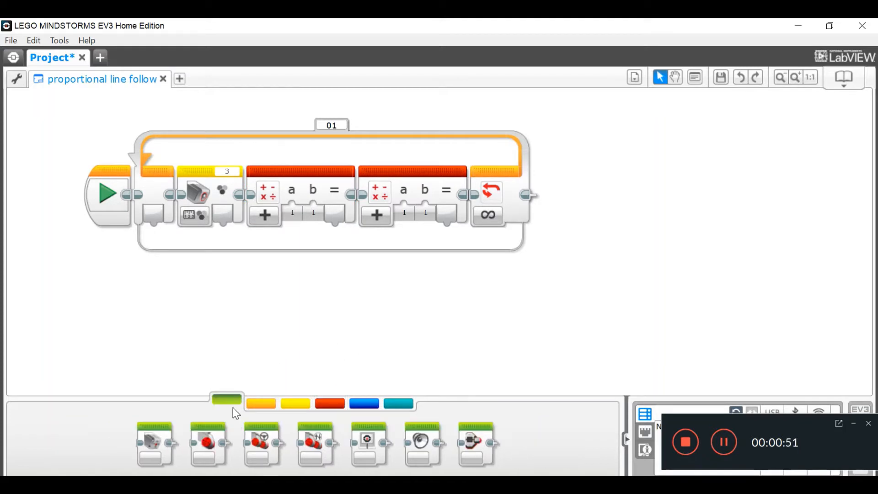
mouse_move(260, 440)
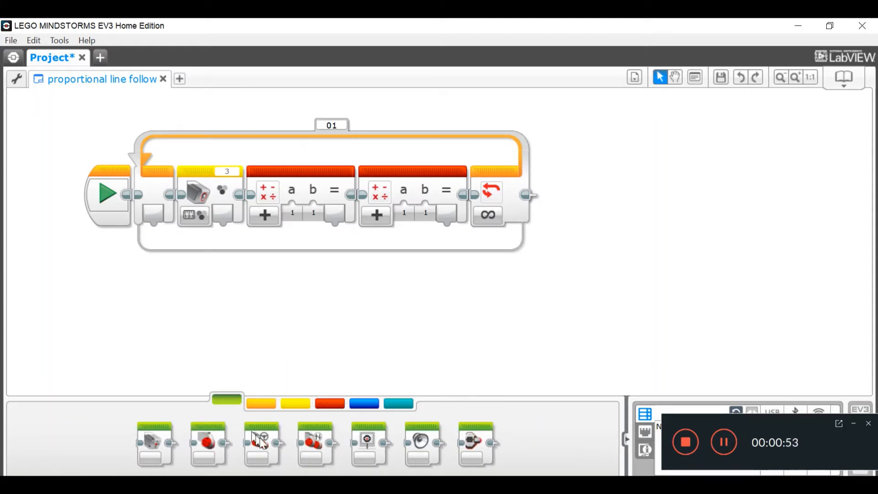
mouse_move(320, 442)
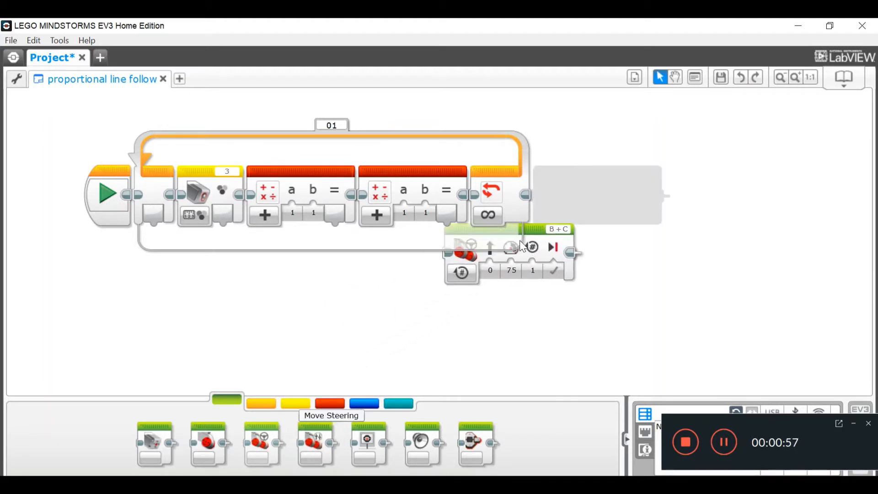
left_click_drag(509, 246, 529, 193)
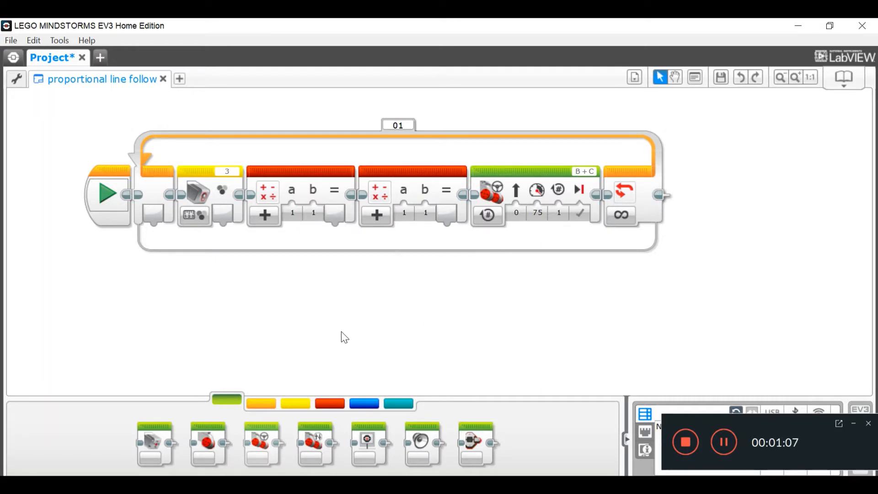
mouse_move(196, 193)
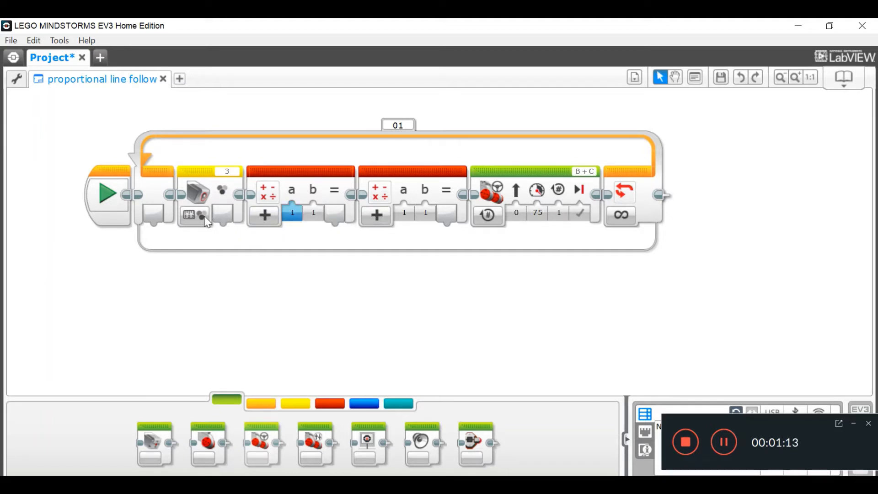
mouse_move(193, 215)
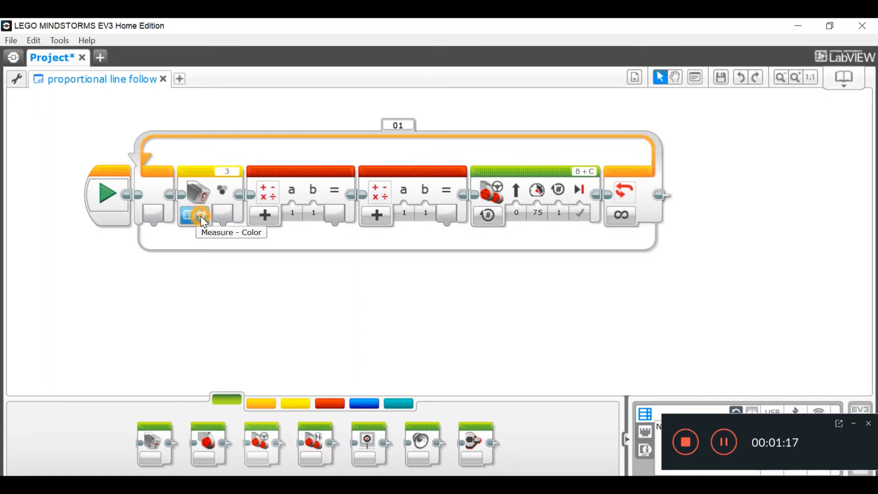
Set sensor to Reflected Light Intensity, math blocks to Subtract and Multiply, steering to On
left_click(195, 215)
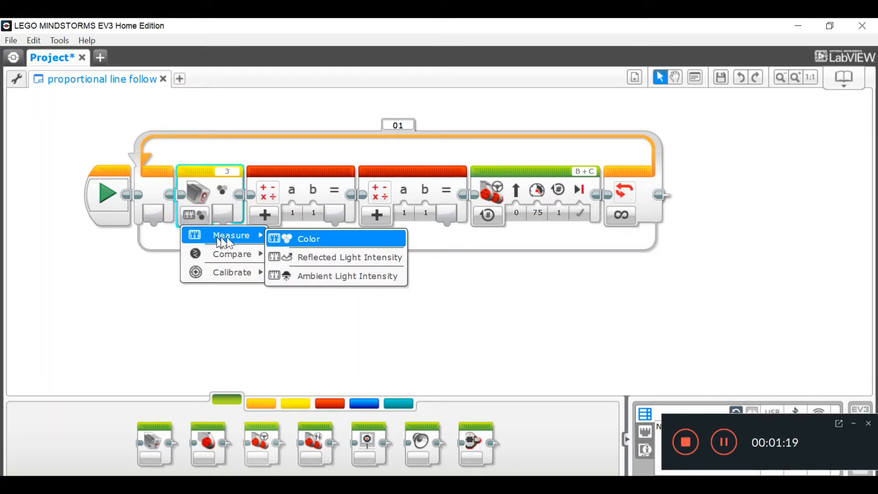
mouse_move(302, 257)
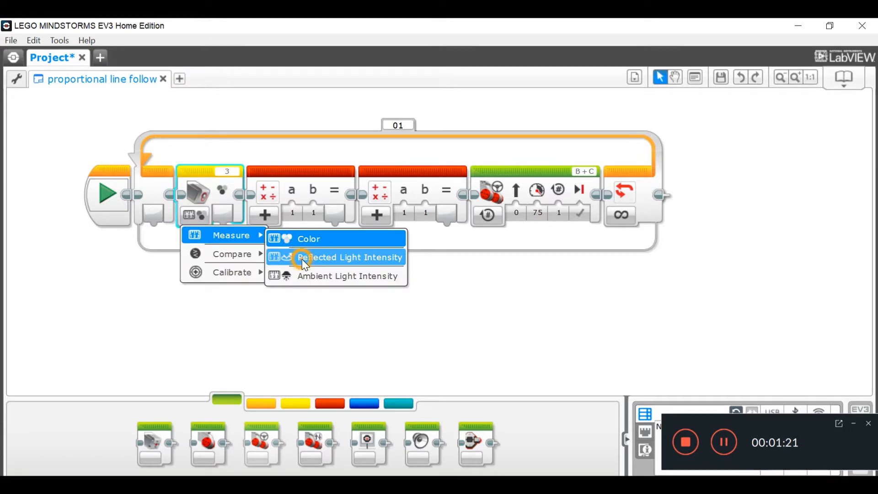
left_click(349, 257)
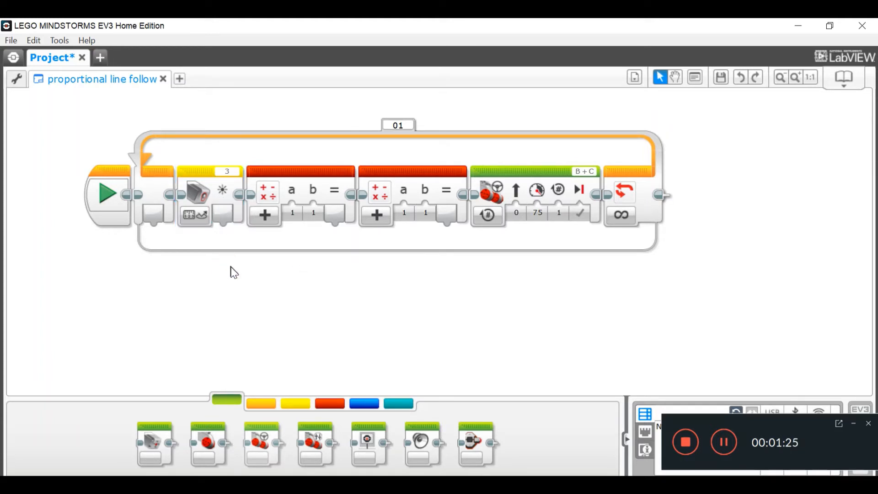
mouse_move(263, 216)
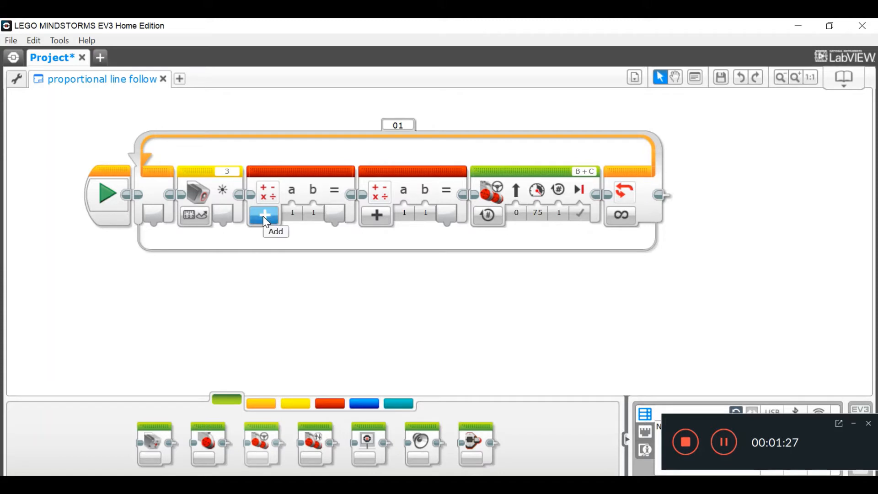
left_click(264, 215)
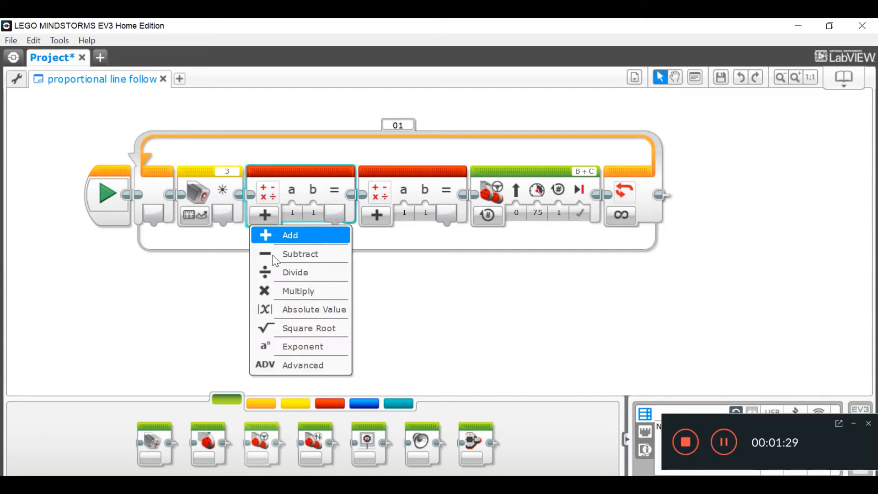
left_click(300, 254)
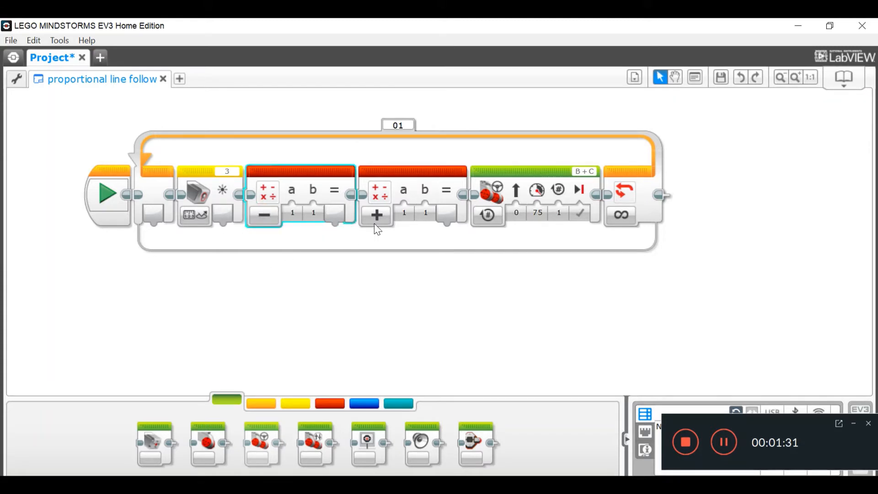
mouse_move(376, 215)
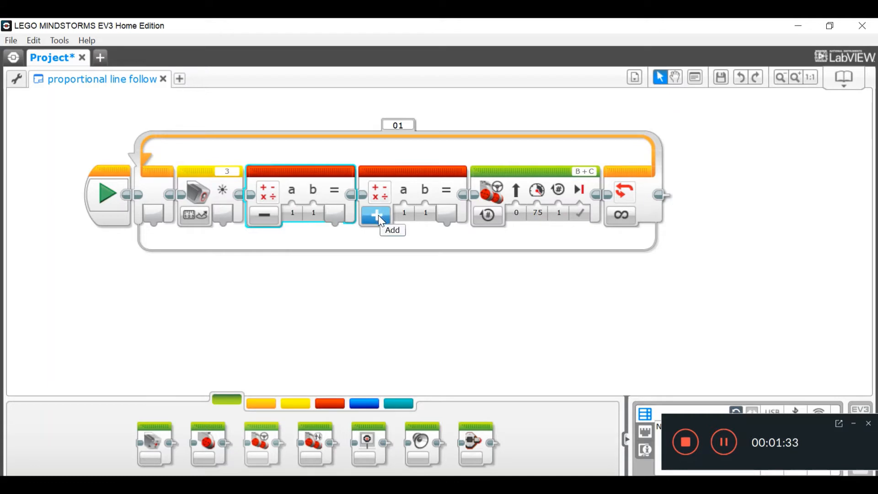
left_click(376, 215)
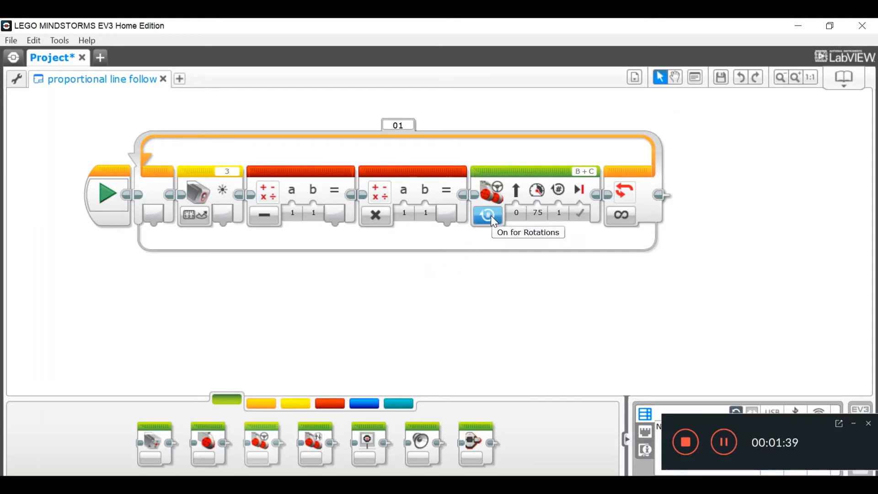
left_click(487, 214)
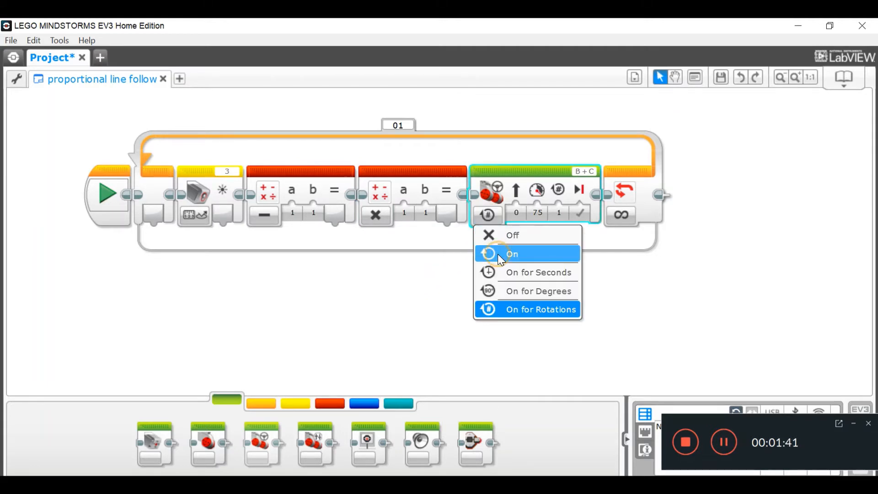
left_click(511, 253)
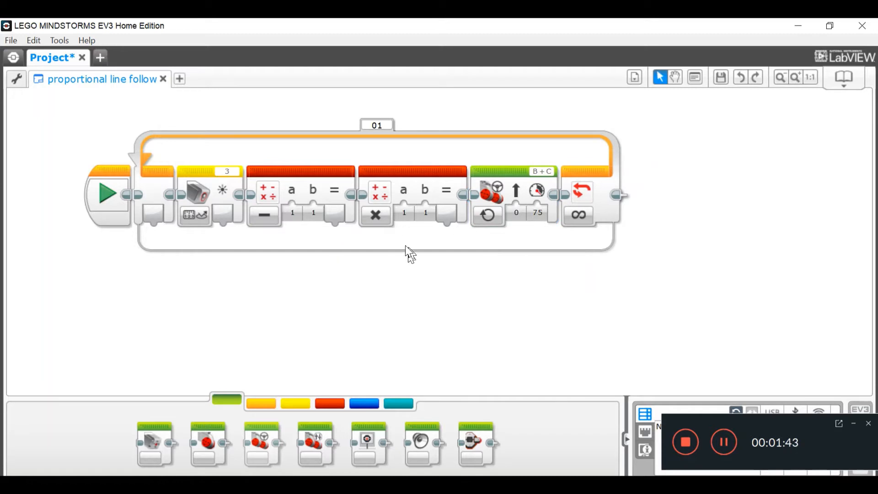
mouse_move(279, 244)
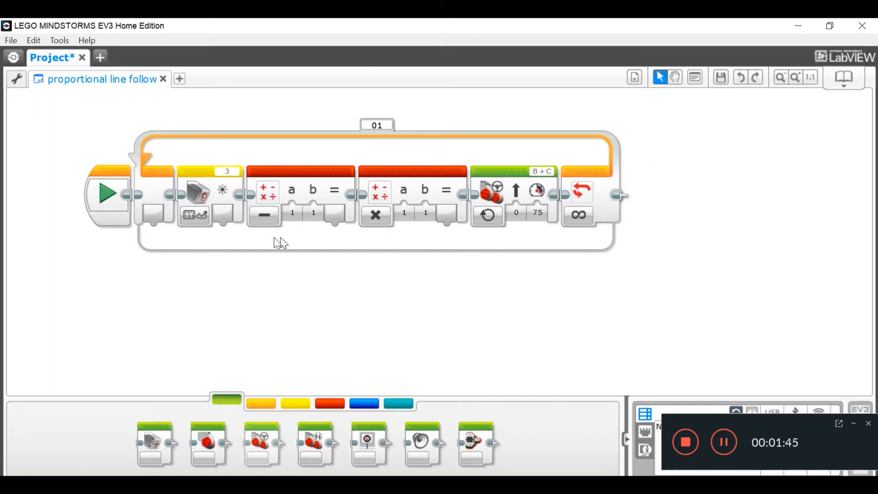
mouse_move(222, 222)
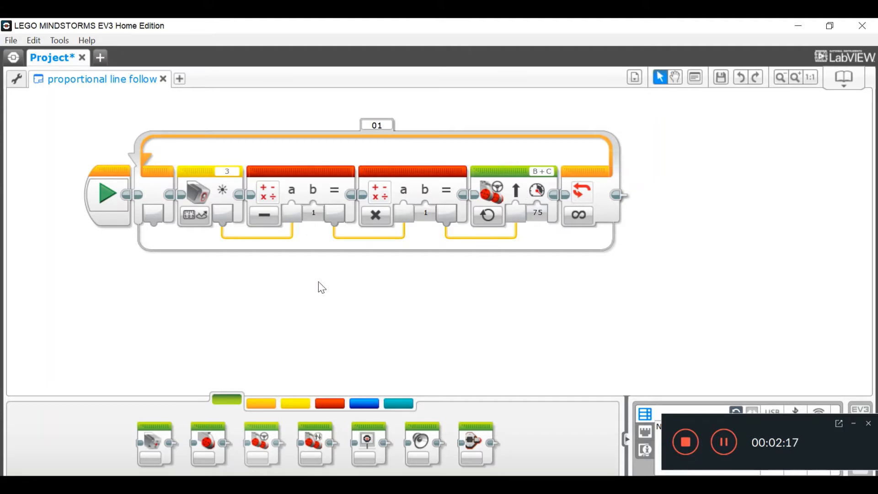
Wire the sensor output through Subtract and Multiply into the steering input
left_click(313, 213)
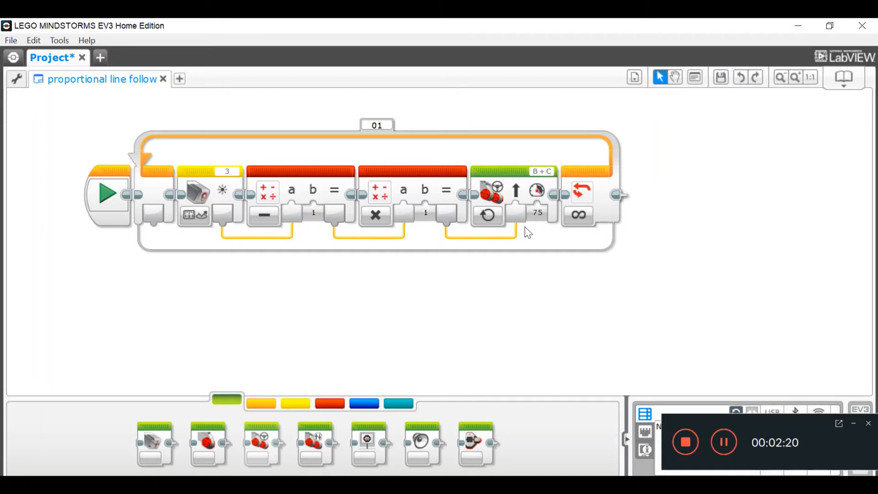
Enter 22 as the subtract block's b value
left_click(312, 213)
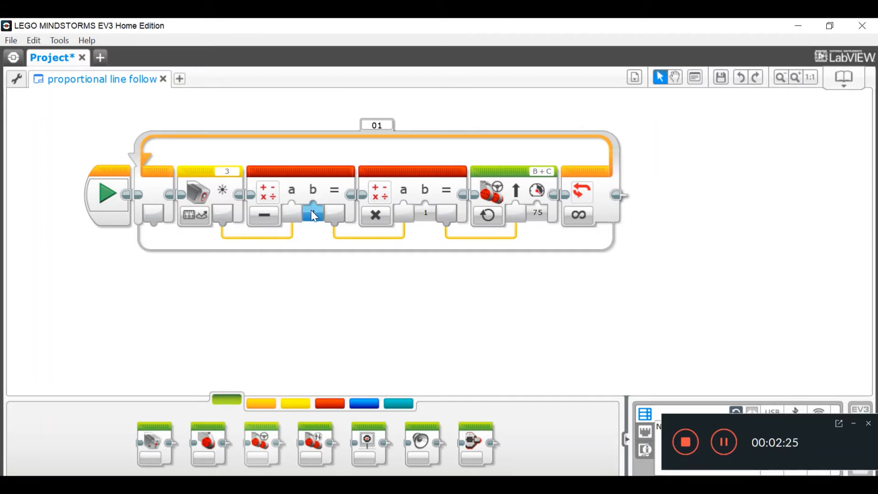
type("1")
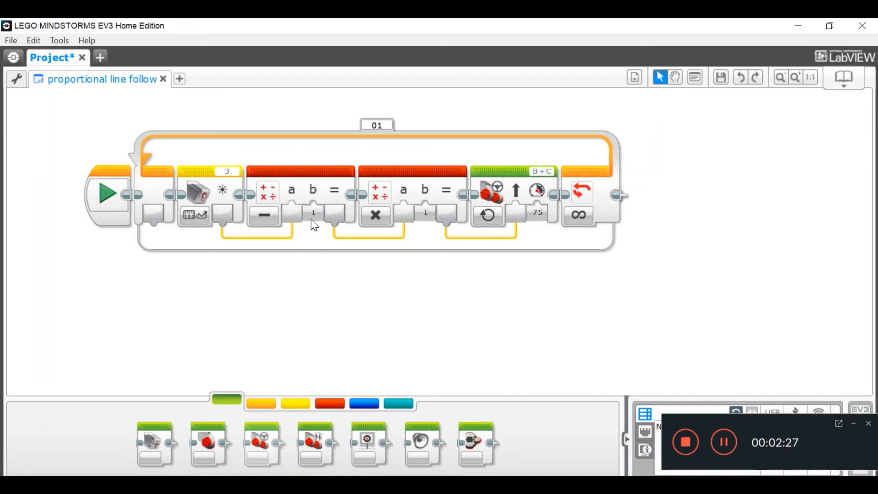
left_click(313, 212)
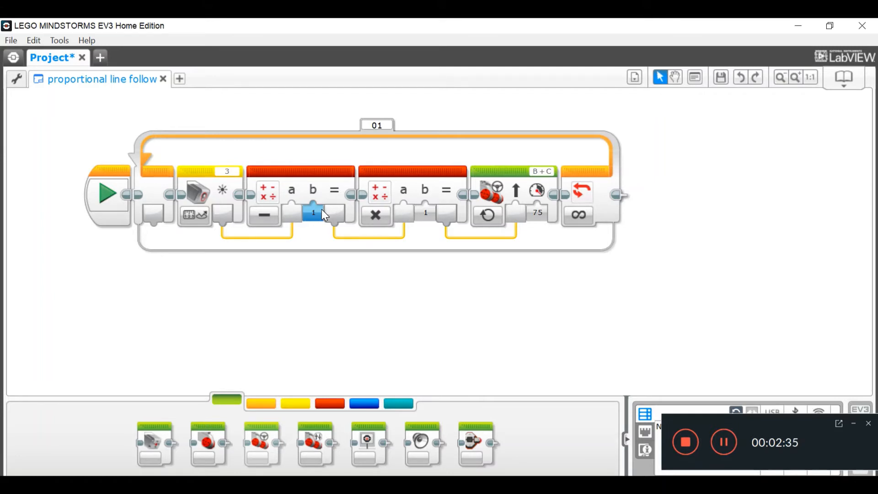
mouse_move(322, 216)
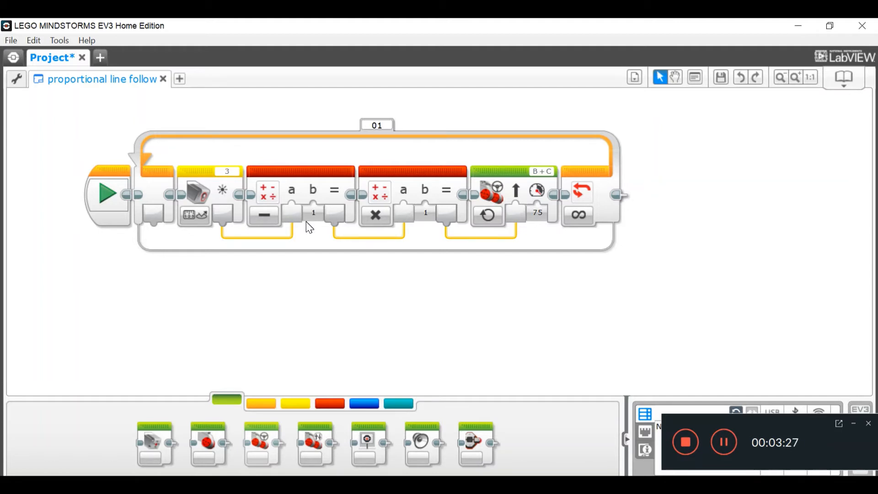
mouse_move(318, 217)
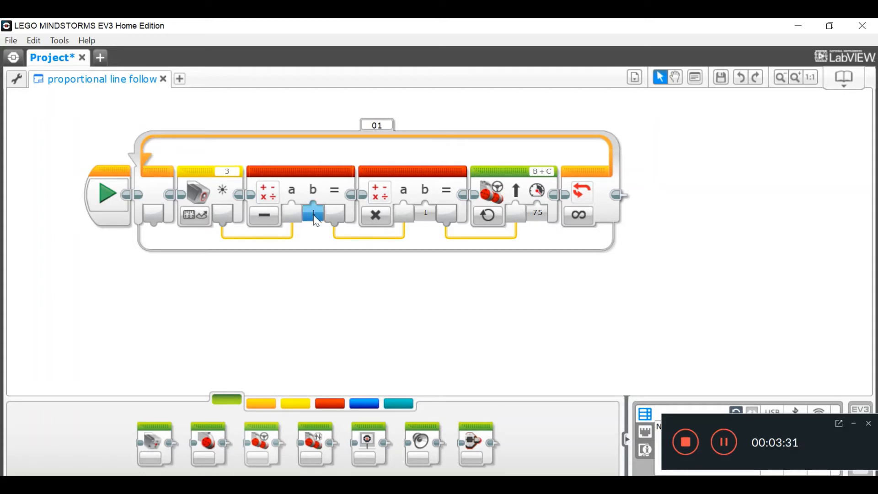
left_click(312, 212)
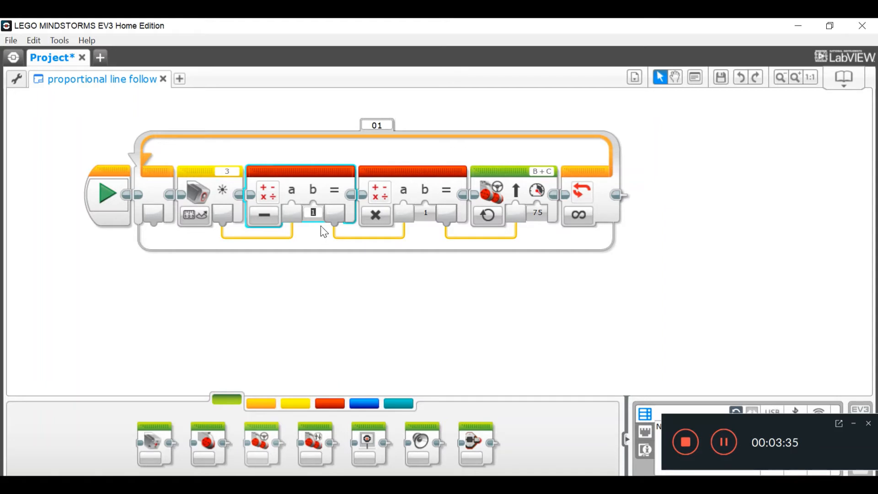
type("22")
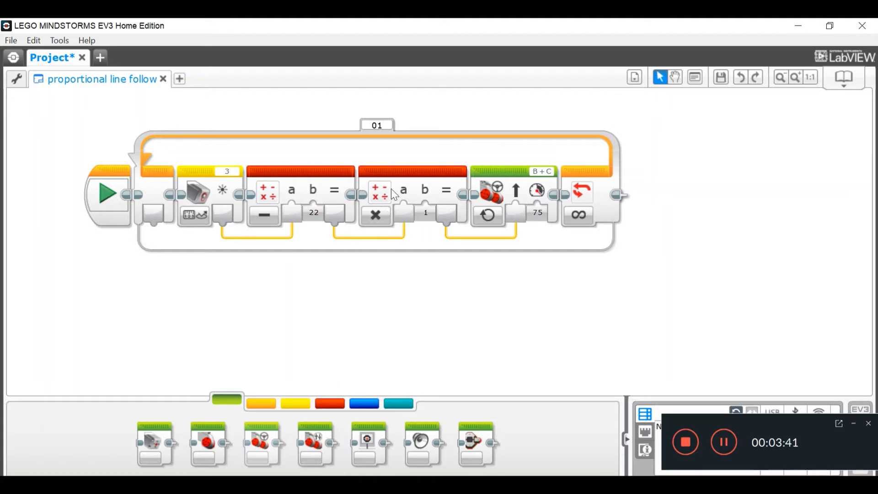
Set the multiply block's b value to -2 and confirm it
left_click(426, 213)
type("-2")
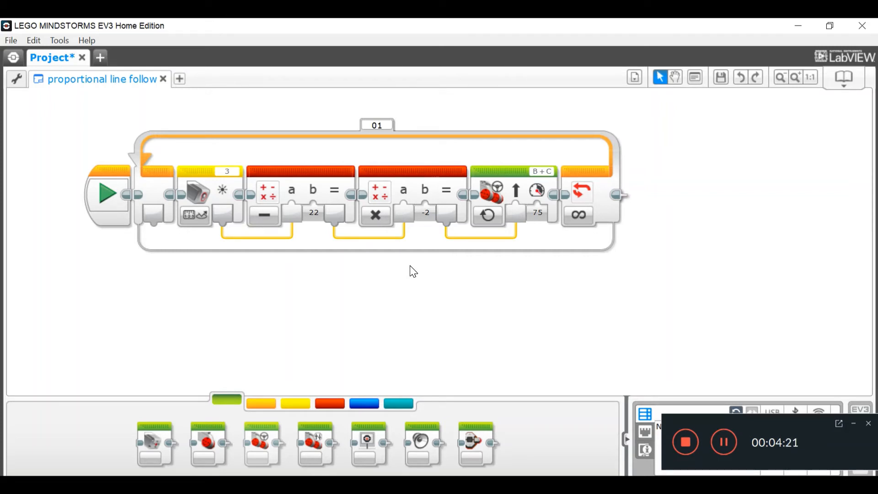
mouse_move(417, 269)
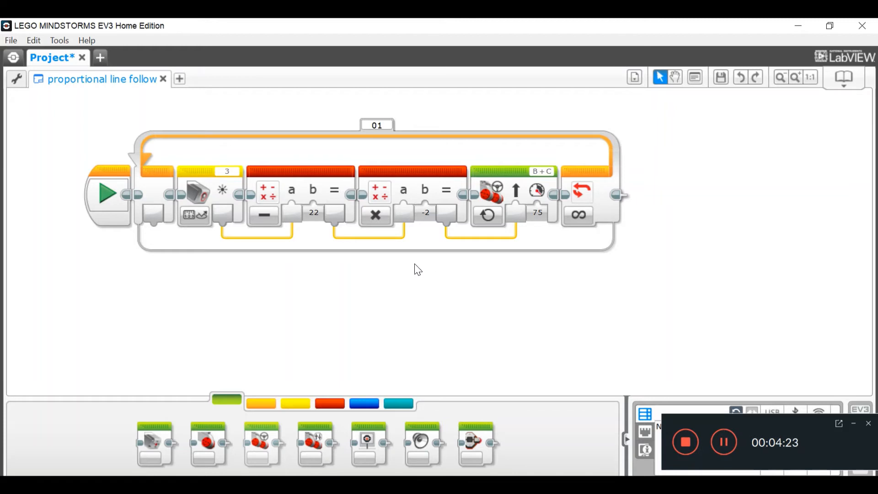
mouse_move(439, 234)
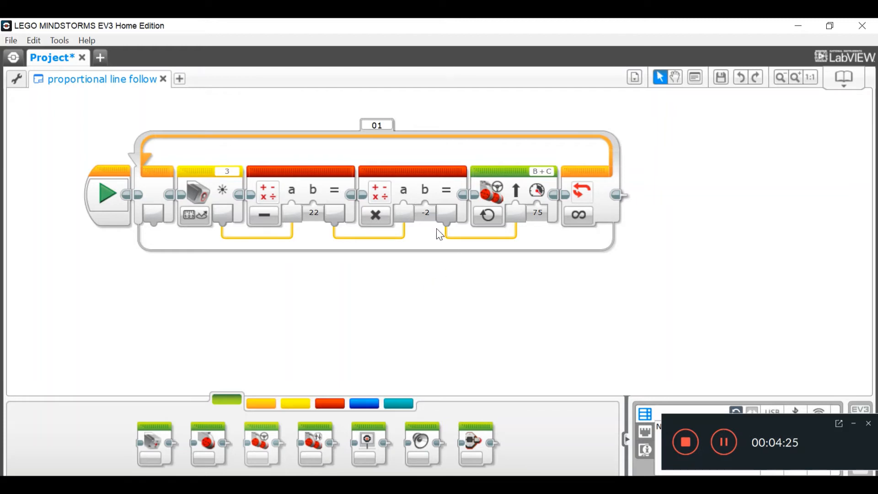
mouse_move(421, 239)
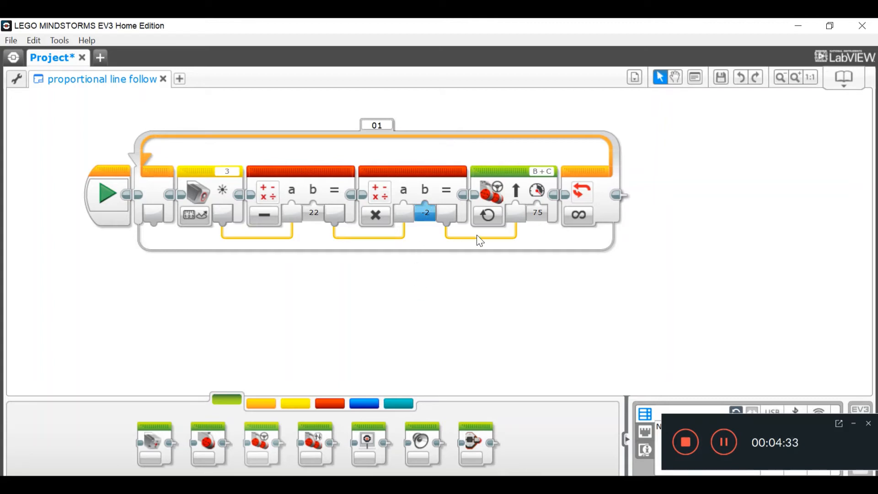
left_click(313, 212)
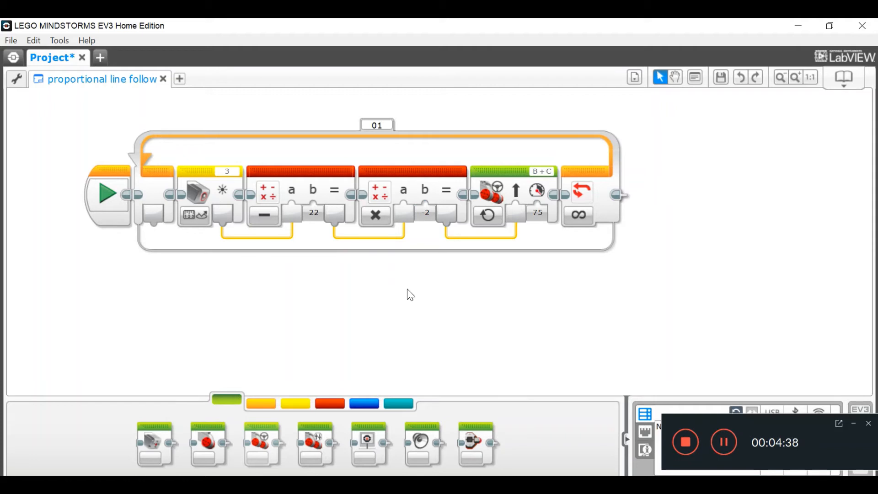
mouse_move(406, 293)
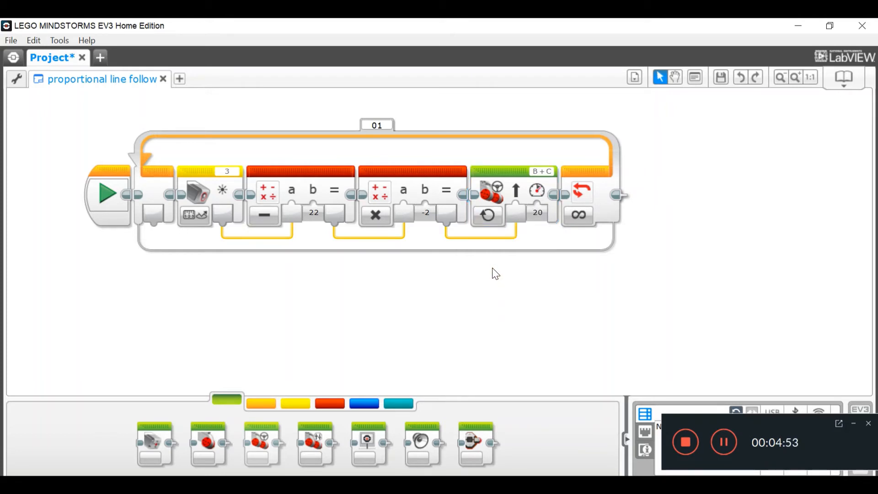
mouse_move(491, 283)
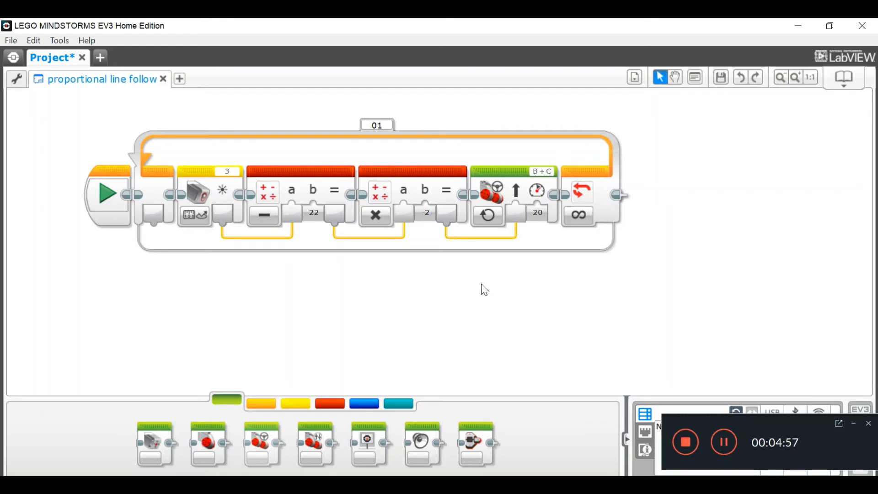
mouse_move(499, 296)
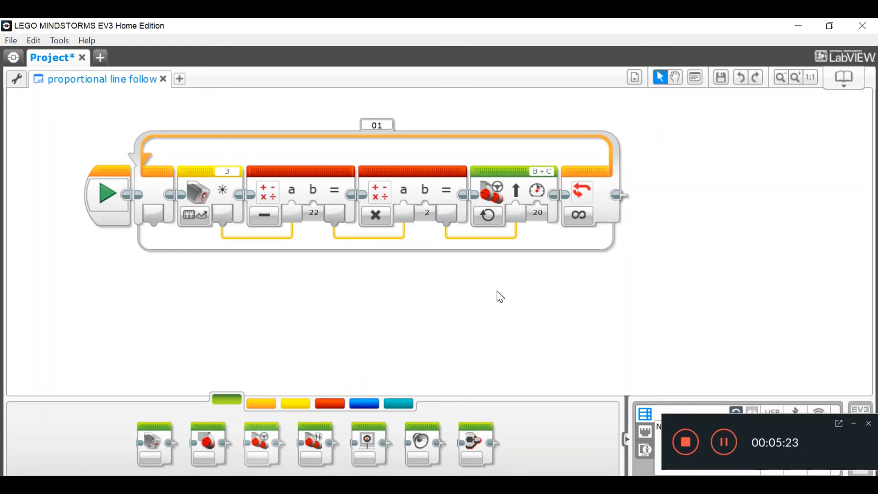
mouse_move(375, 297)
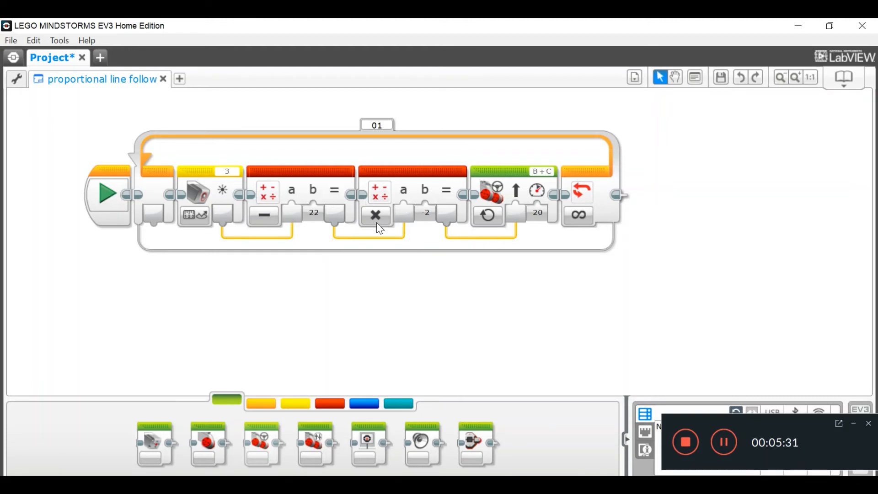
mouse_move(578, 216)
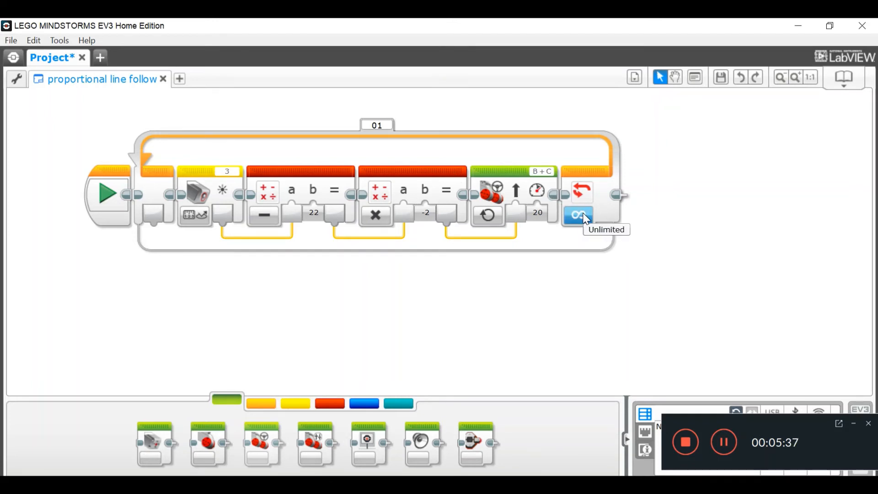
Switch the loop to Time mode with an 11-second duration
left_click(578, 215)
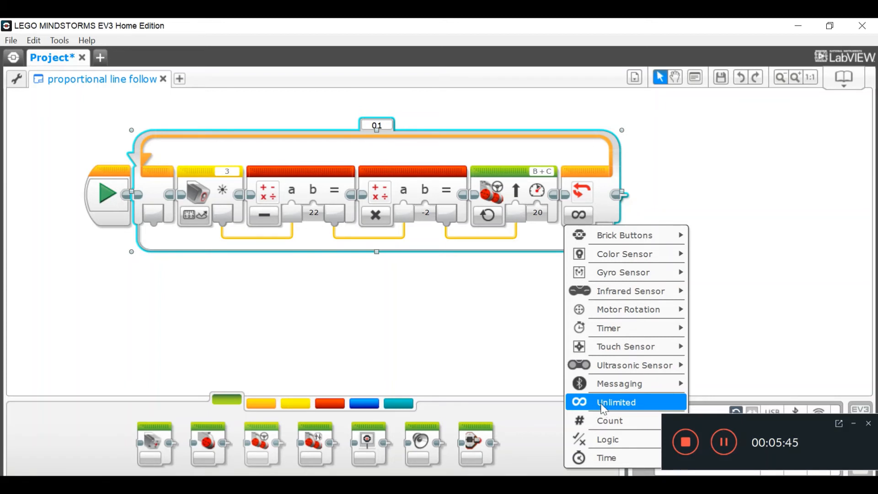
mouse_move(639, 412)
type("5")
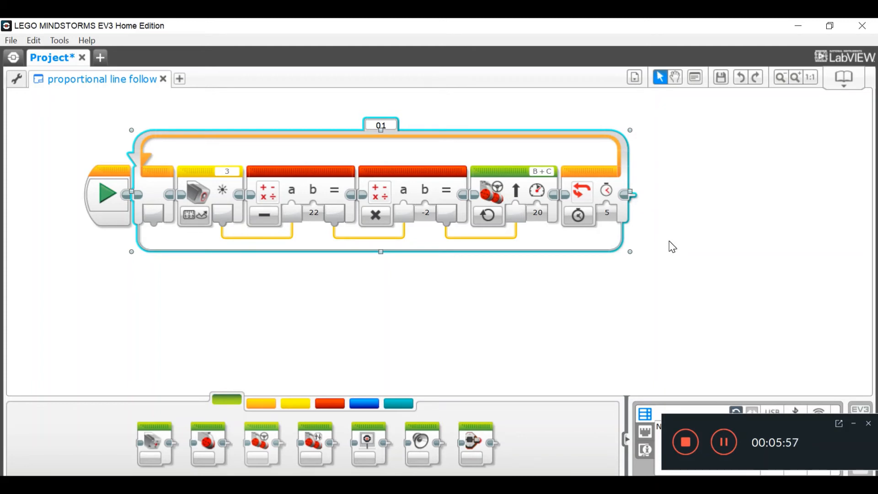
mouse_move(678, 249)
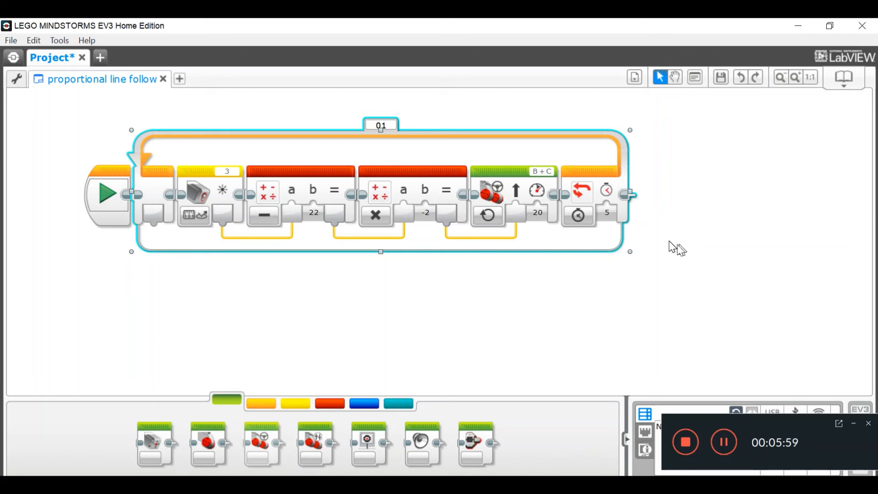
left_click(606, 213)
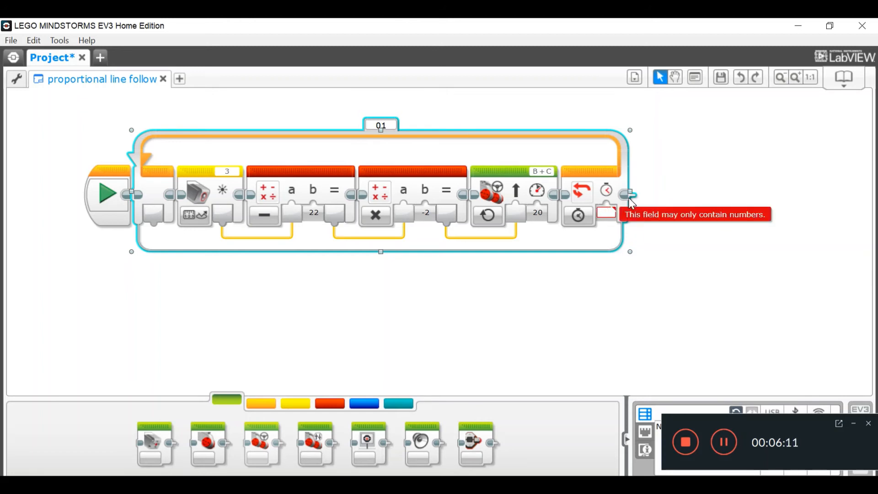
type("1")
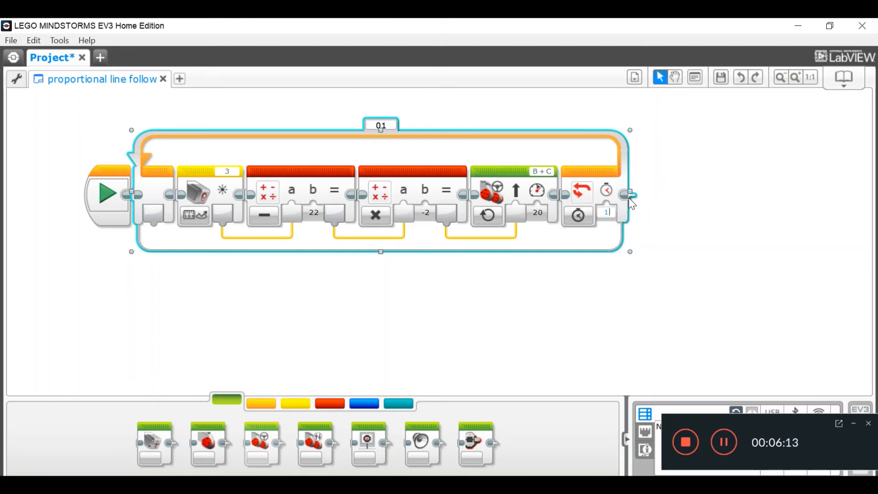
type("1")
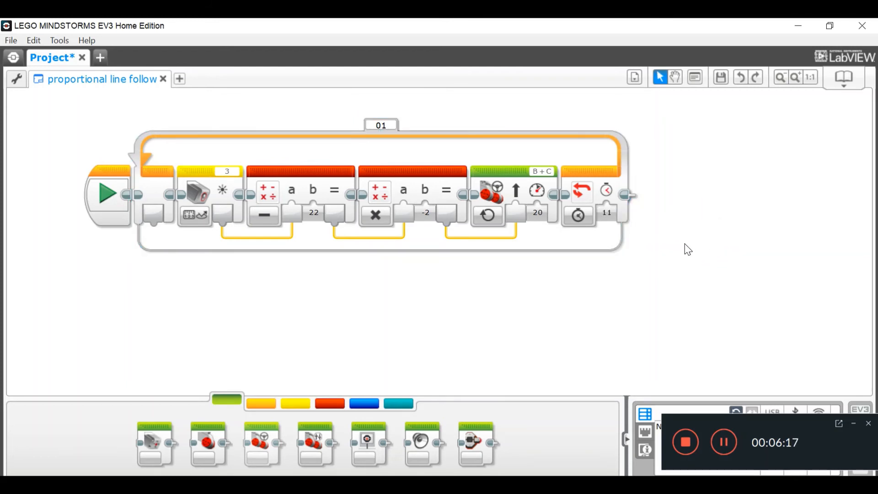
mouse_move(627, 193)
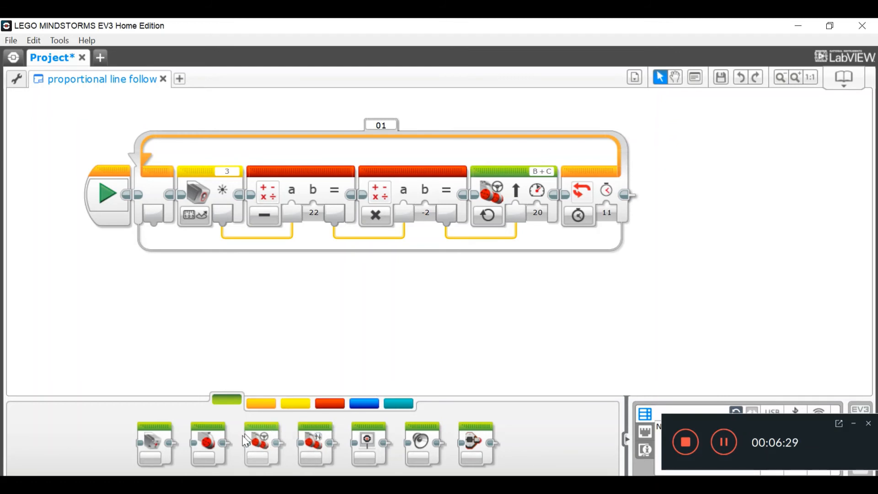
mouse_move(358, 378)
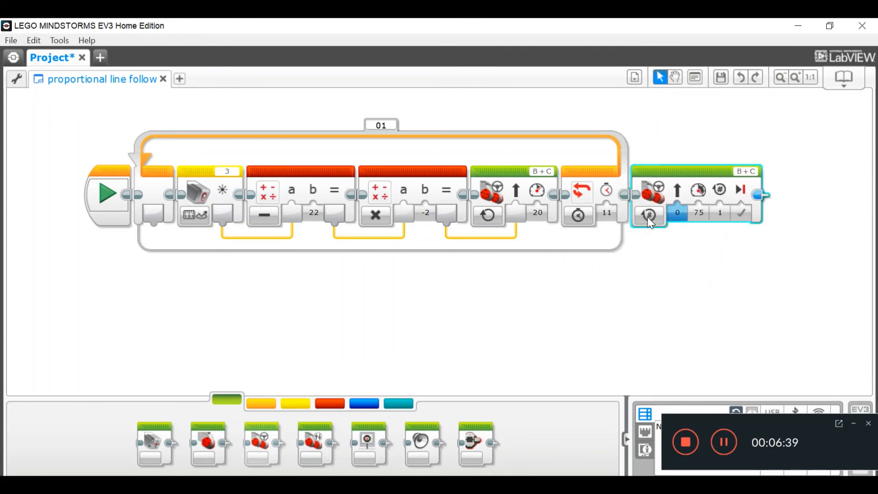
Set the Move Steering block after the loop to Off for motors B and C
left_click(649, 215)
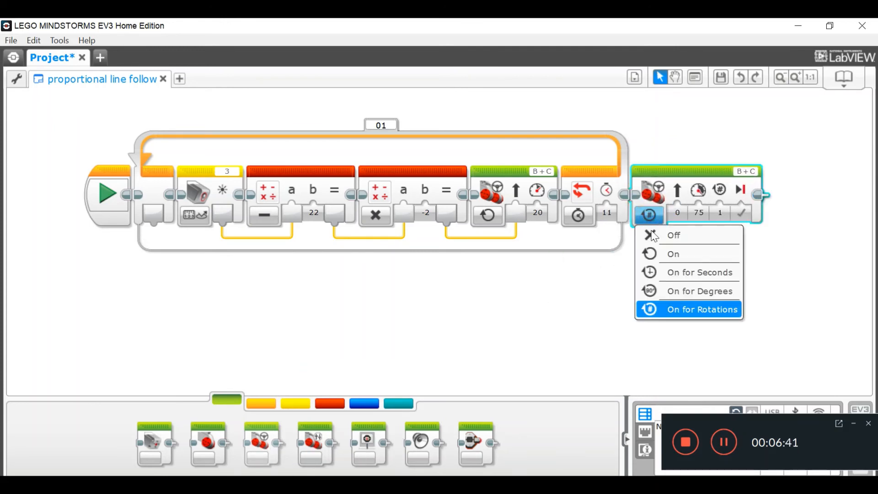
left_click(674, 235)
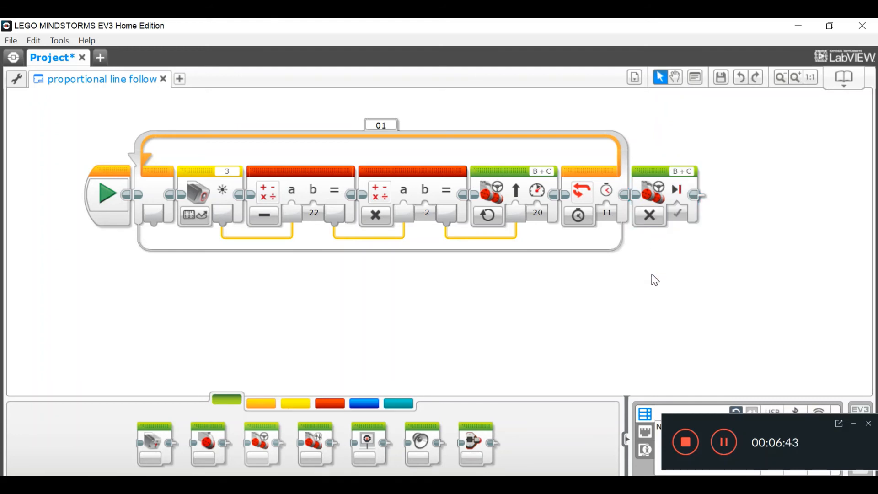
mouse_move(632, 282)
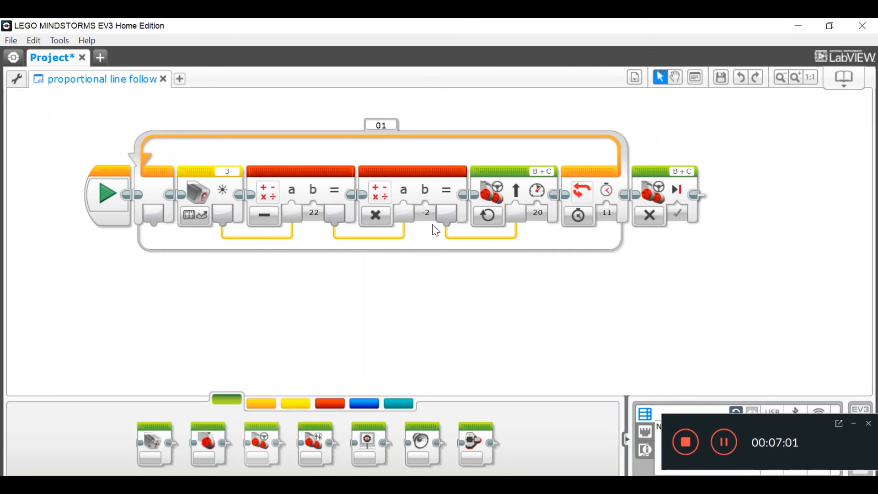
mouse_move(404, 291)
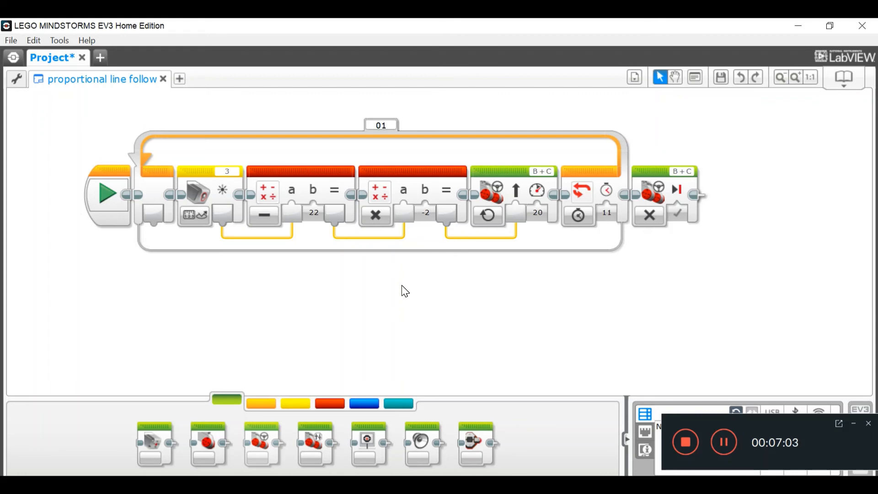
mouse_move(201, 230)
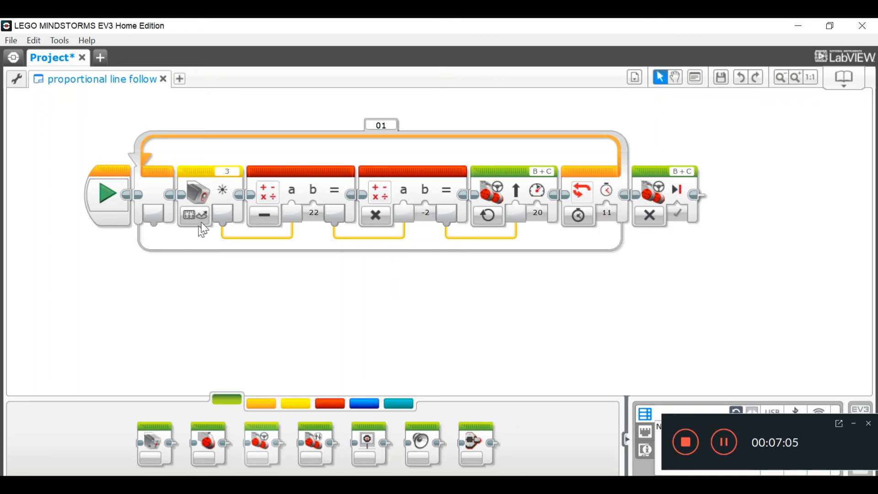
mouse_move(193, 216)
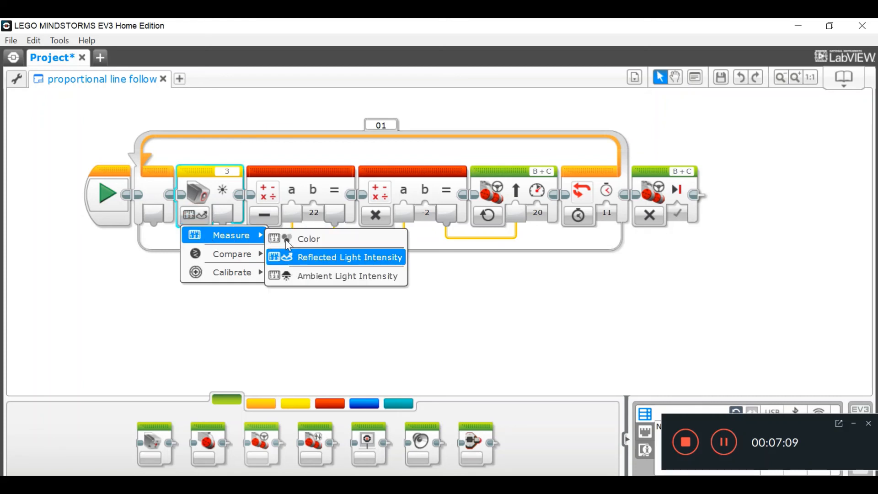
mouse_move(325, 282)
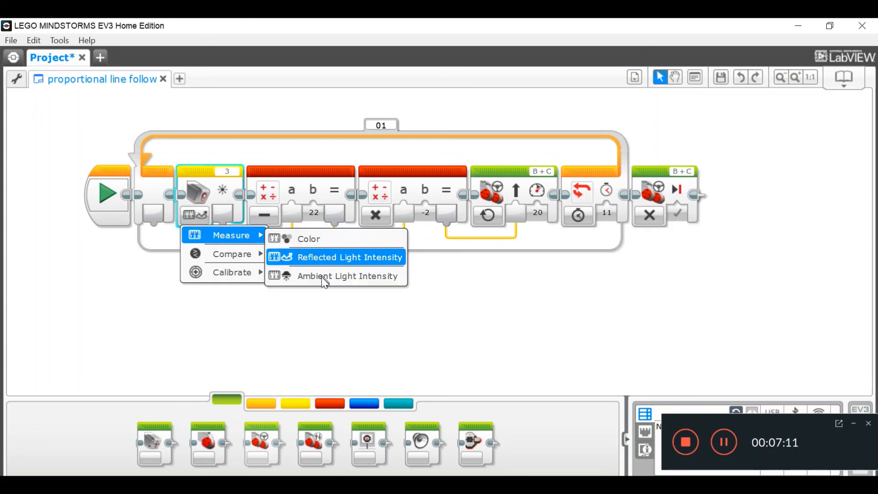
mouse_move(341, 333)
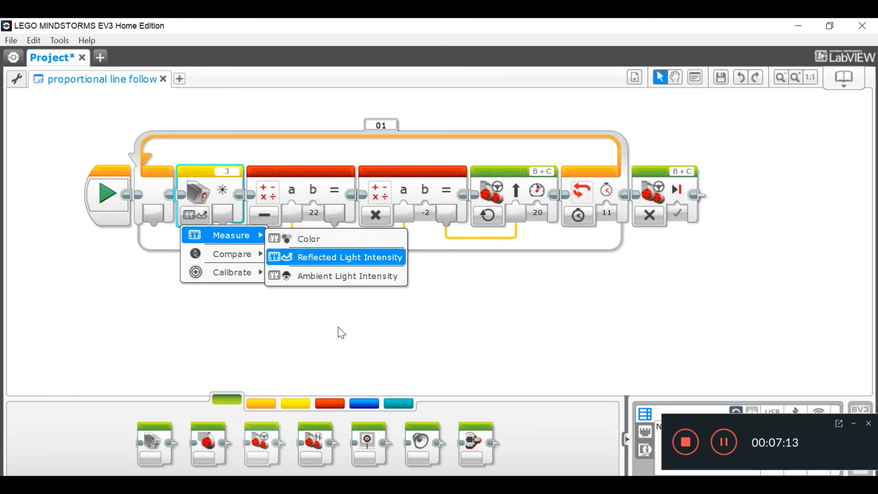
left_click(349, 257)
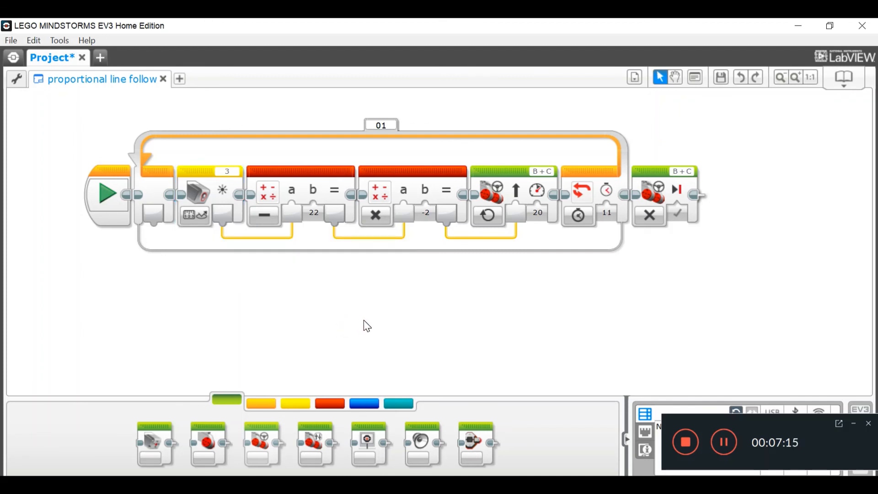